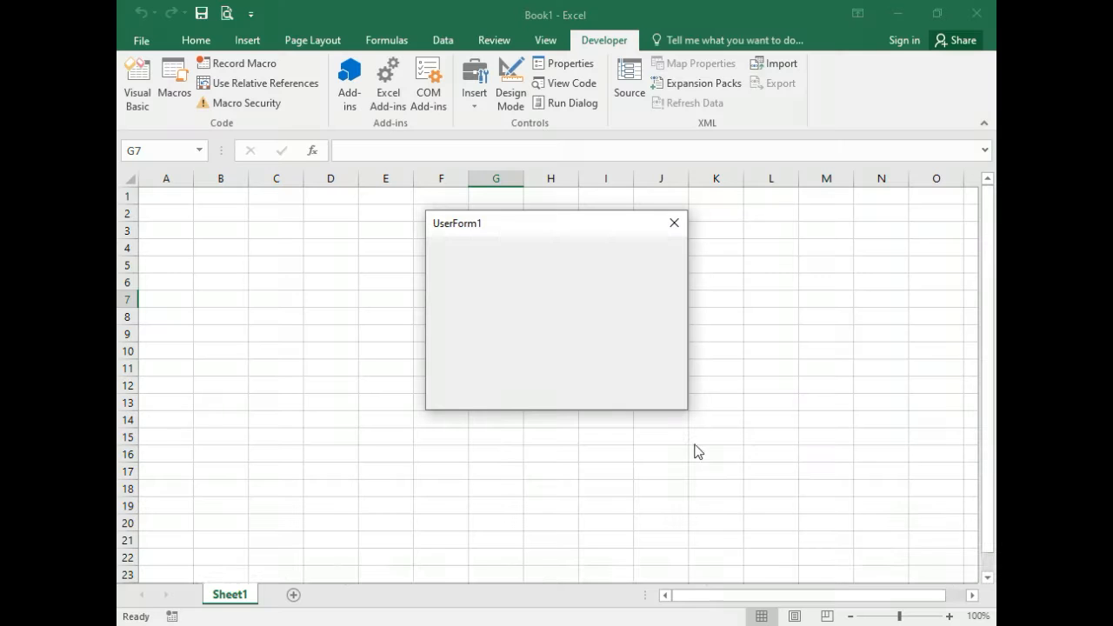
pyautogui.moveTo(585, 460)
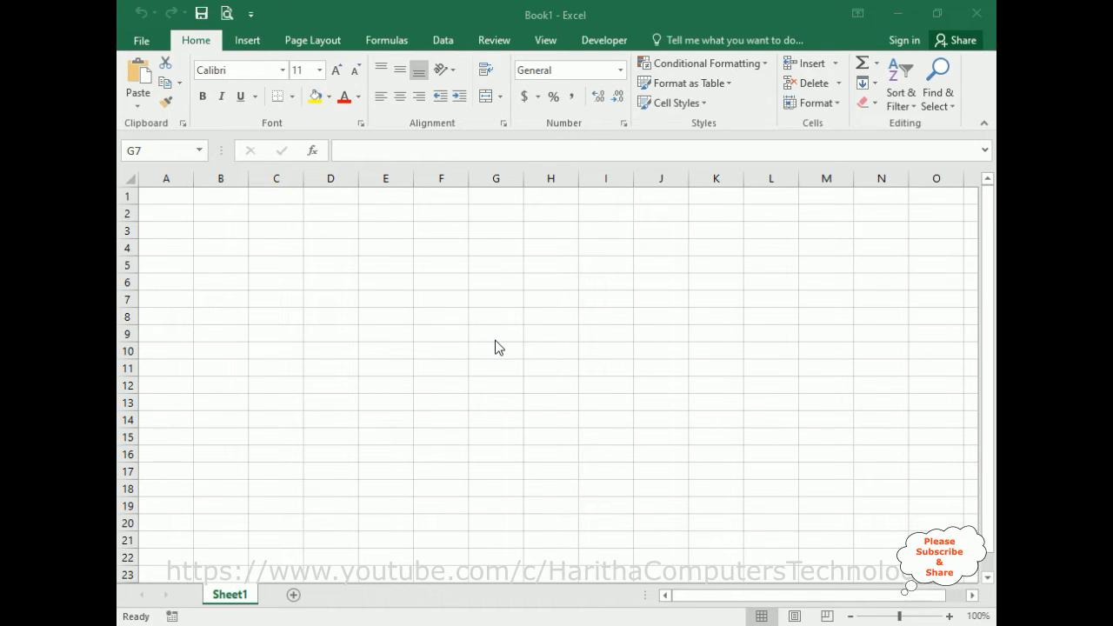
pyautogui.moveTo(603, 40)
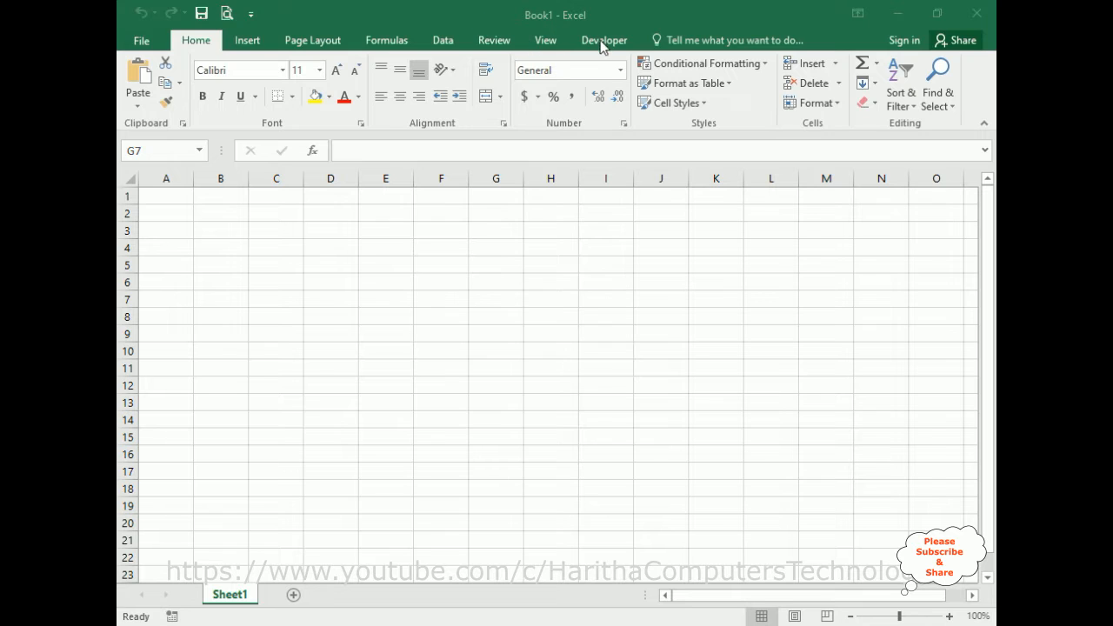
# Open the Visual Basic editor for Book1 from the Developer tab.
pyautogui.click(496, 298)
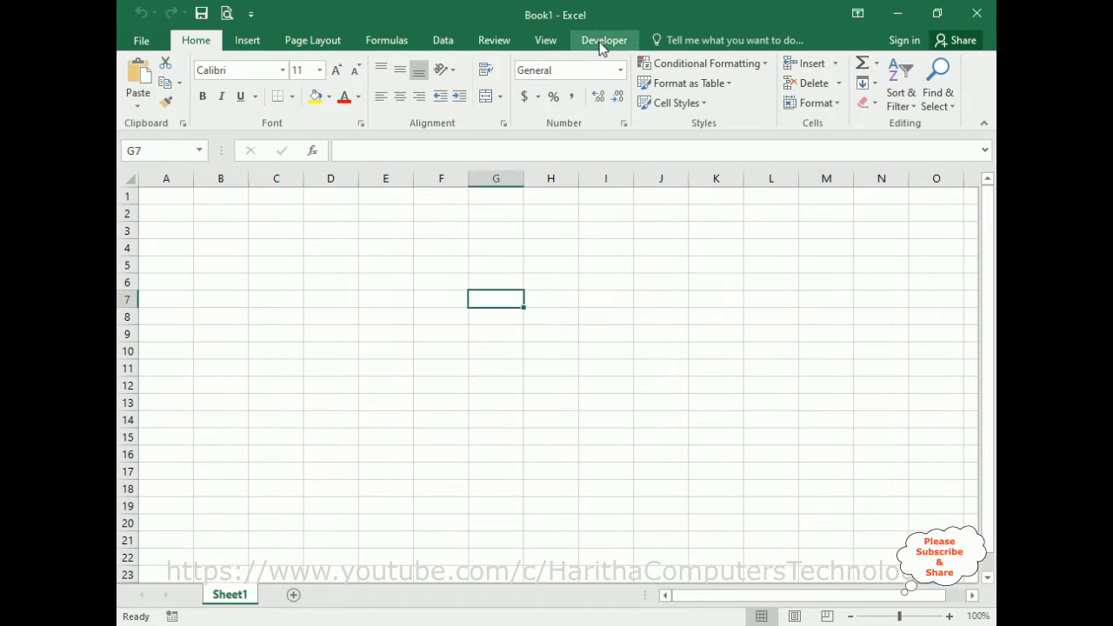
pyautogui.click(604, 40)
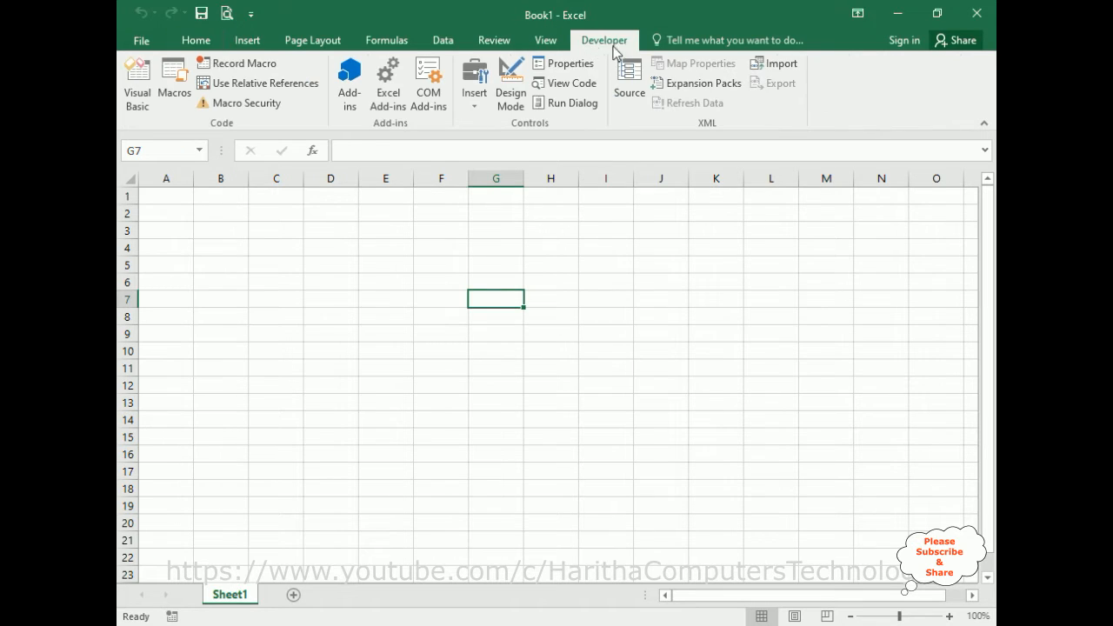
pyautogui.click(137, 83)
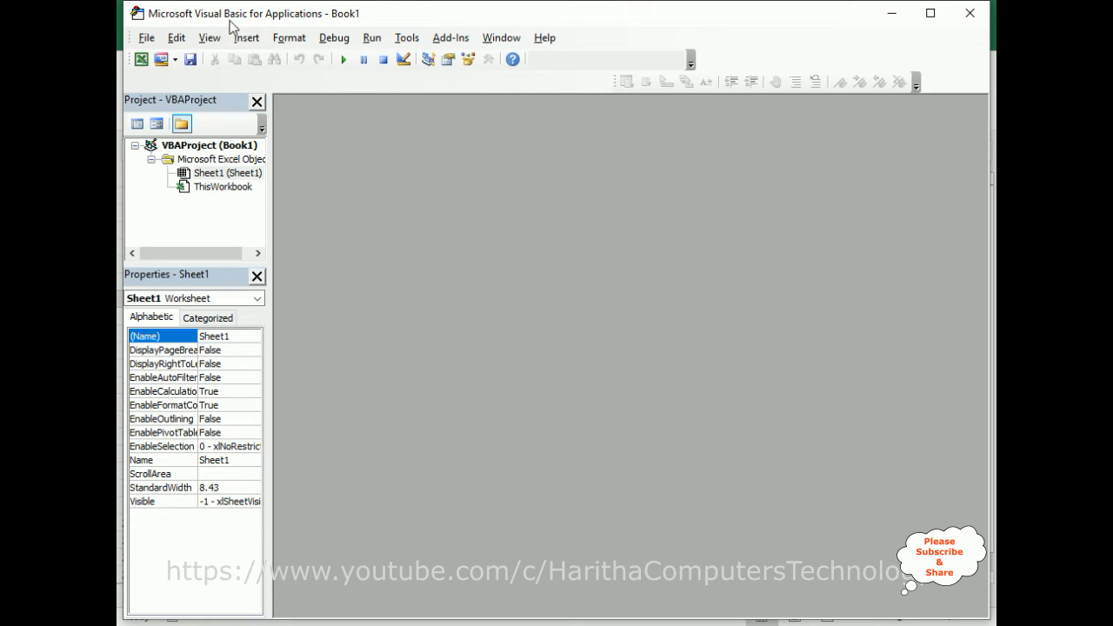
pyautogui.moveTo(250, 224)
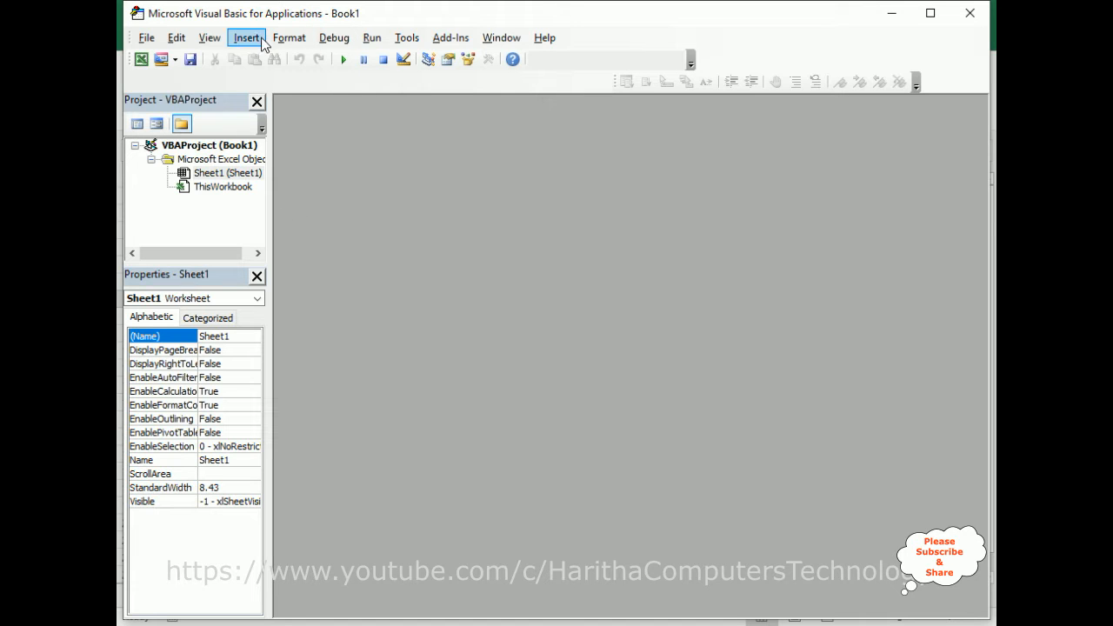
# Insert a blank UserForm1 into the Book1 project.
pyautogui.click(247, 38)
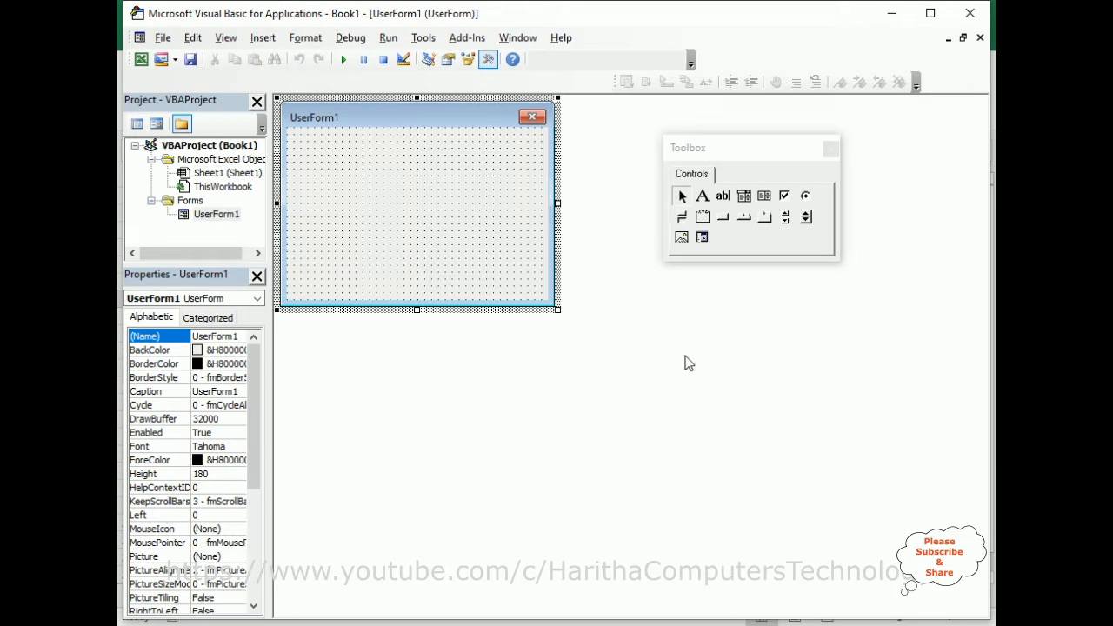
pyautogui.moveTo(518, 272)
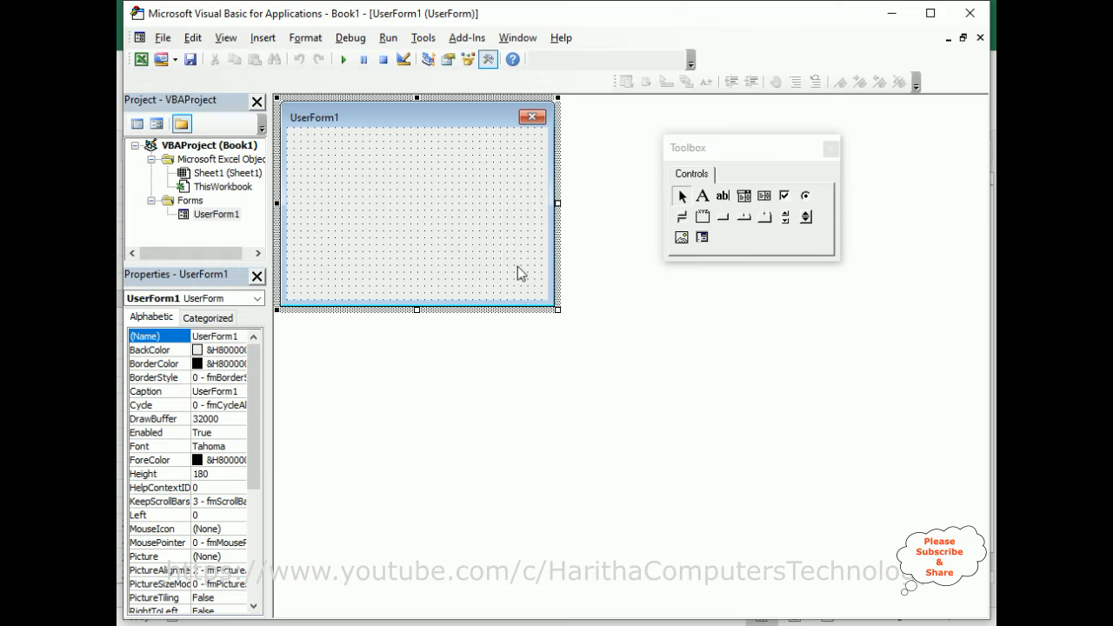
pyautogui.moveTo(416, 276)
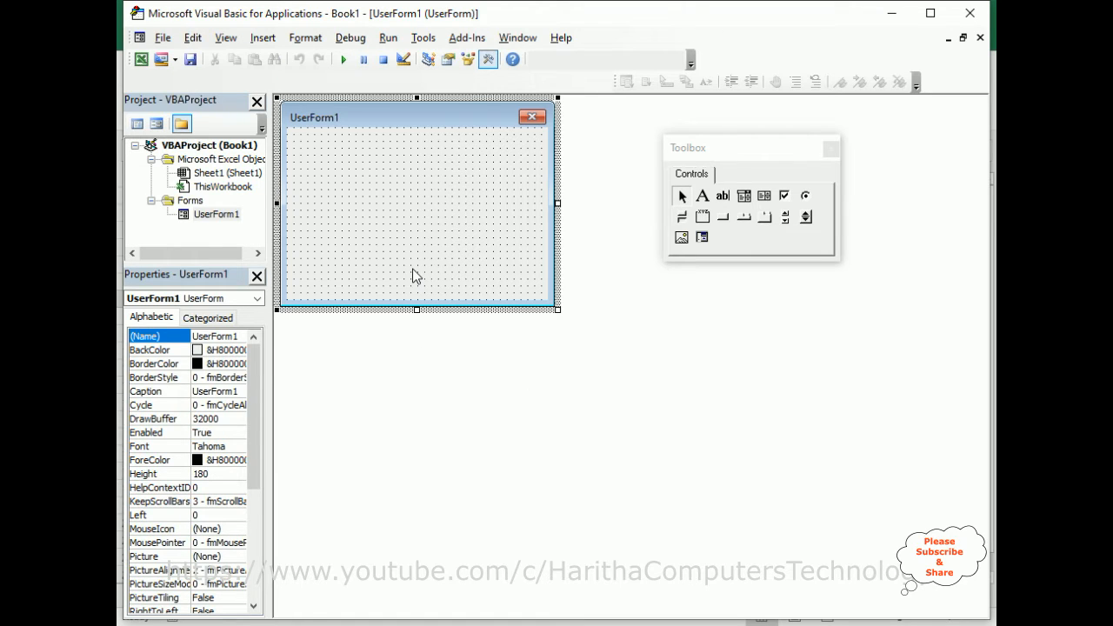
pyautogui.moveTo(424, 233)
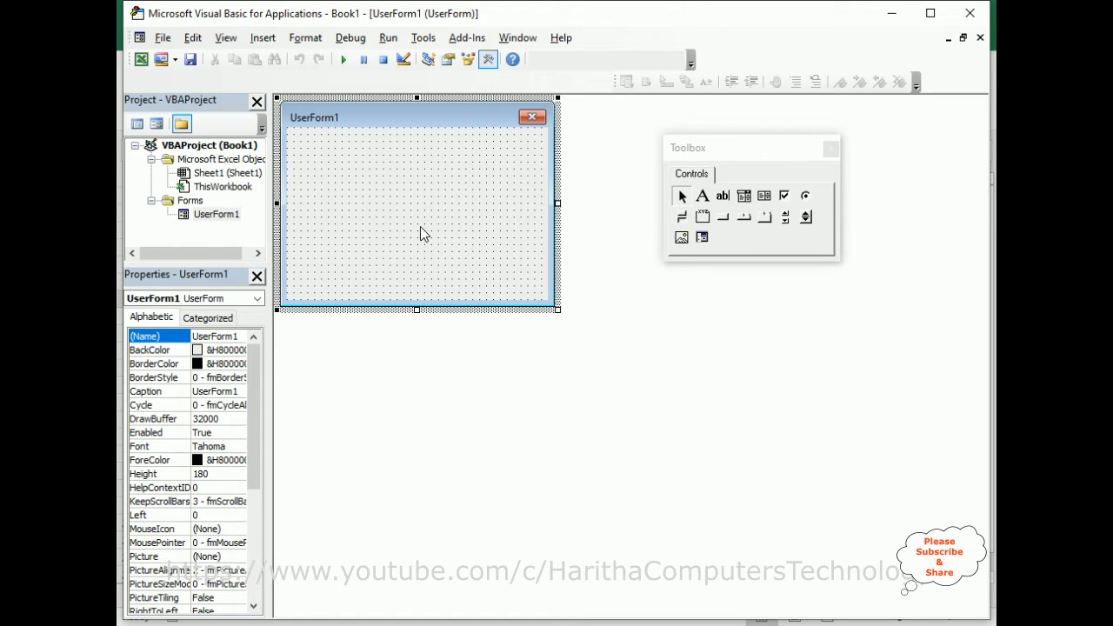
# Open UserForm1's code module and create the UserForm_Activate event procedure.
pyautogui.rightClick(423, 233)
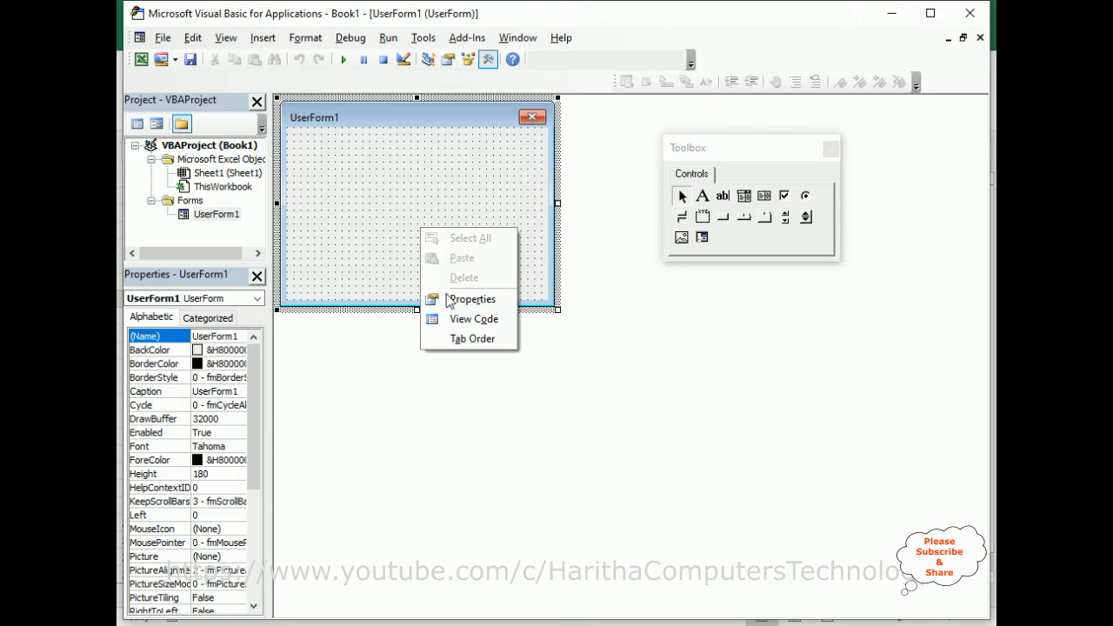
pyautogui.click(474, 319)
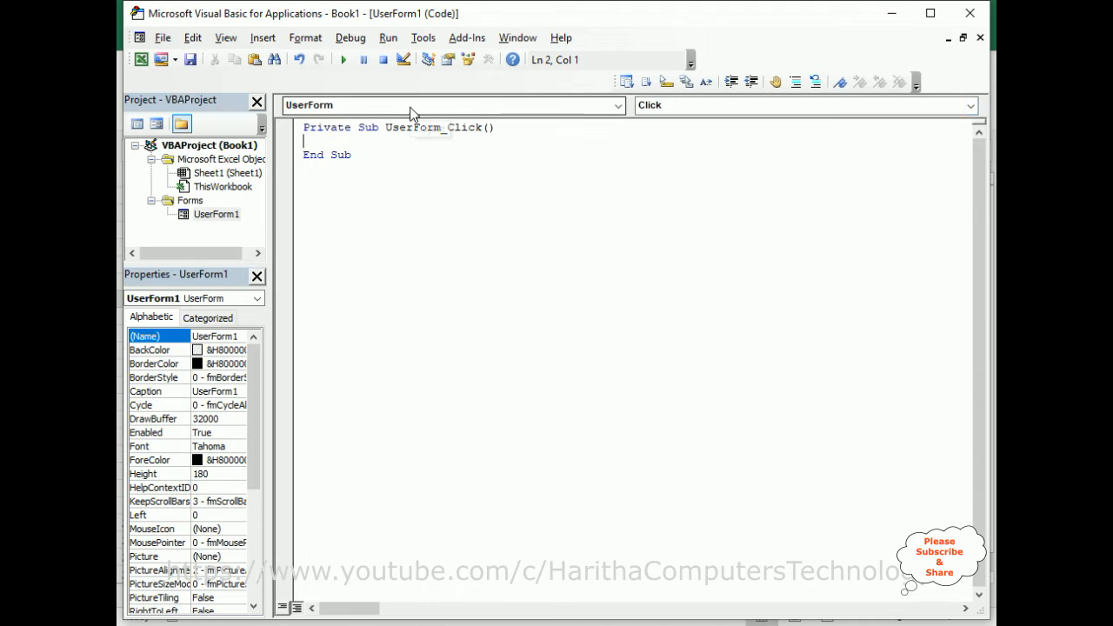
pyautogui.click(973, 105)
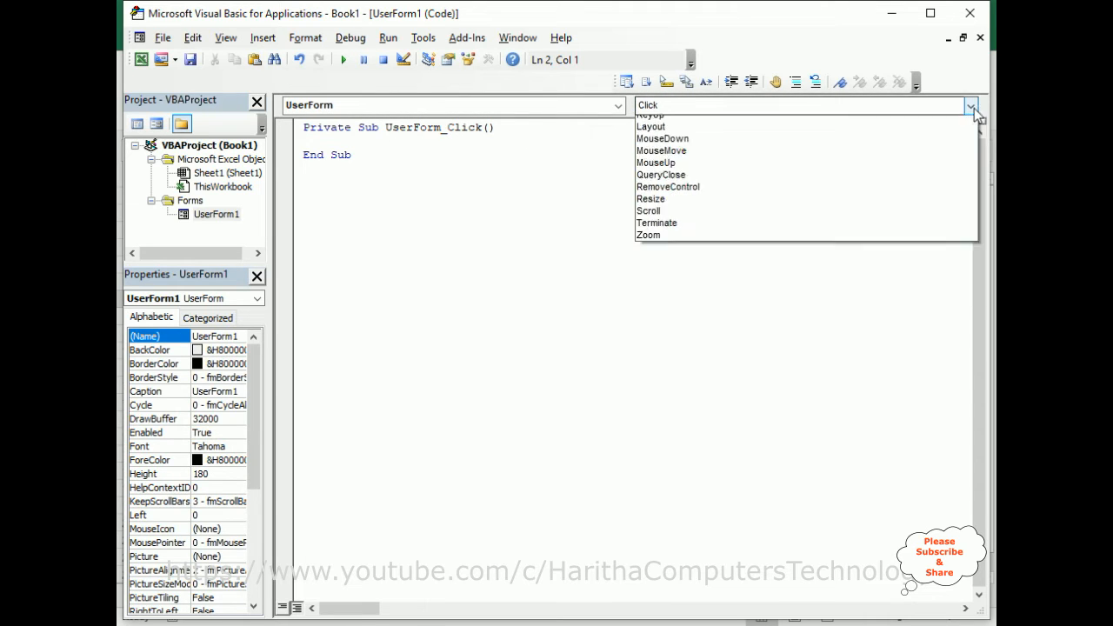
pyautogui.click(657, 105)
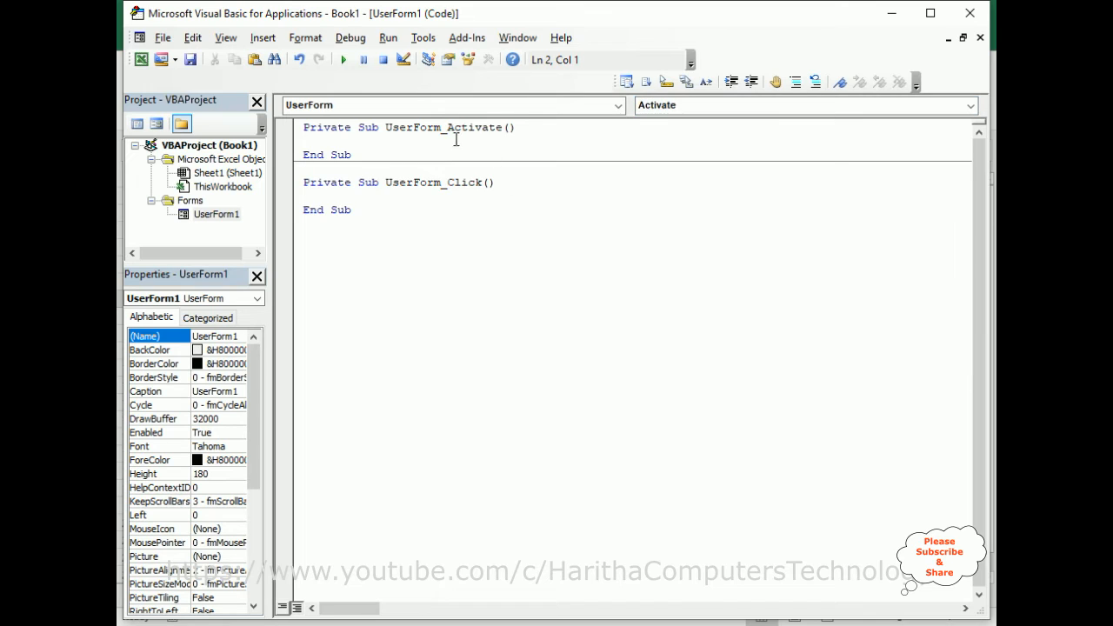
pyautogui.moveTo(352, 225)
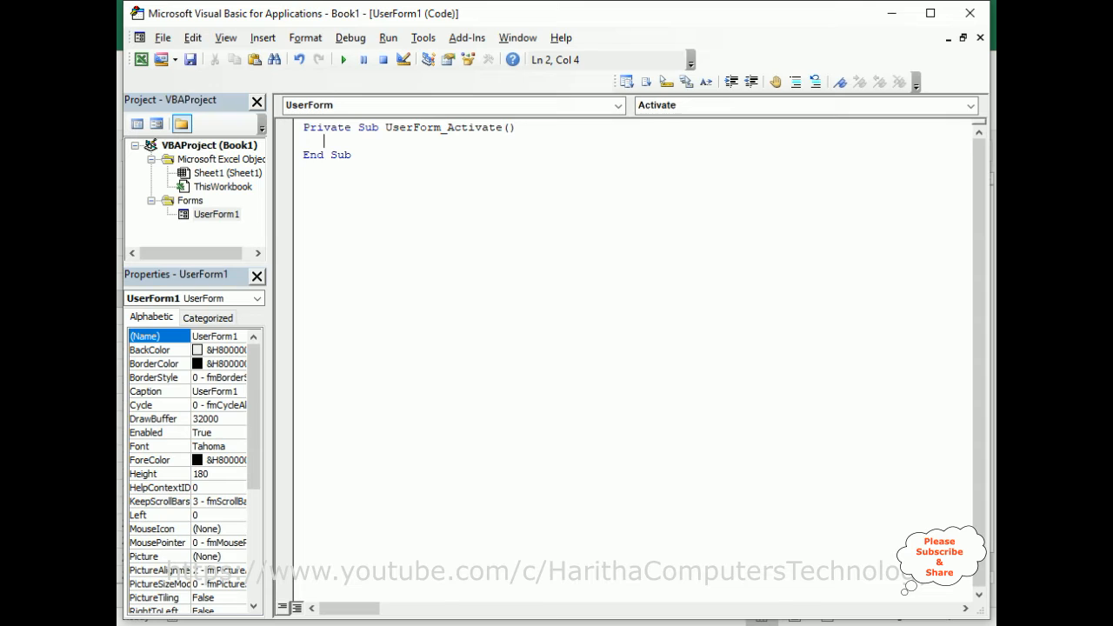
# Type Application.Wait (Now + TimeValue("00:00:05")) into UserForm_Activate.
pyautogui.write('ap')
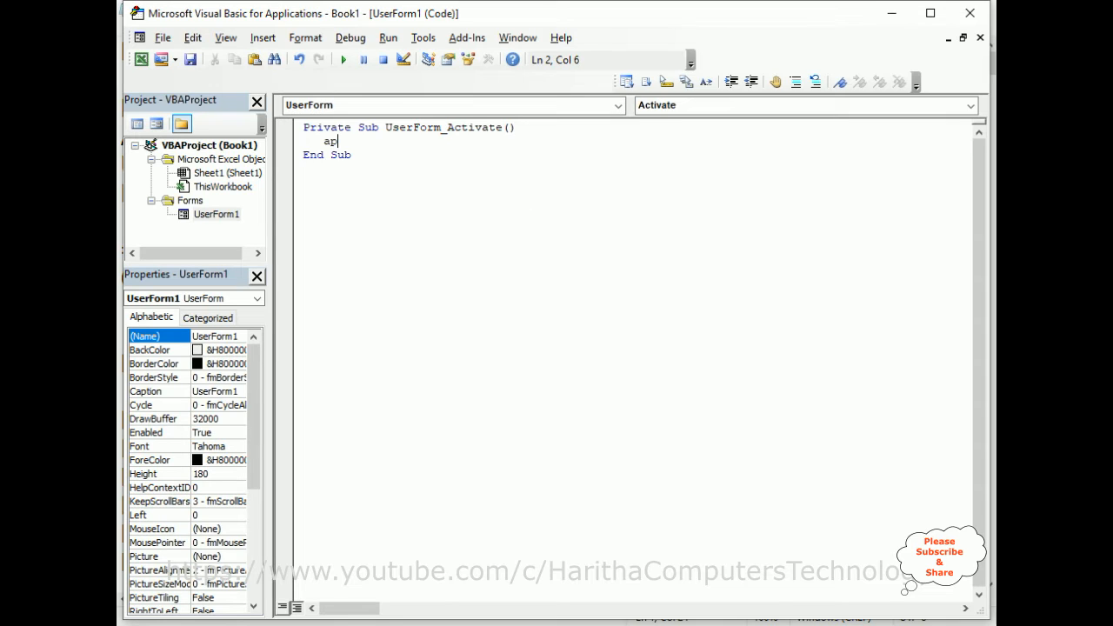
pyautogui.write('pplication')
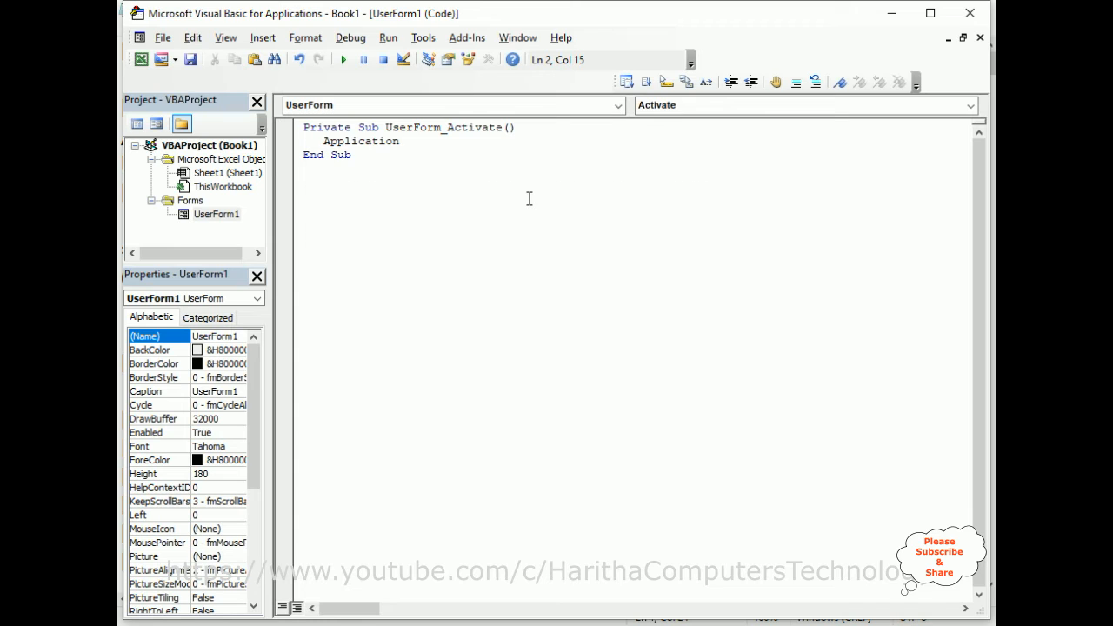
pyautogui.write('.Wait(')
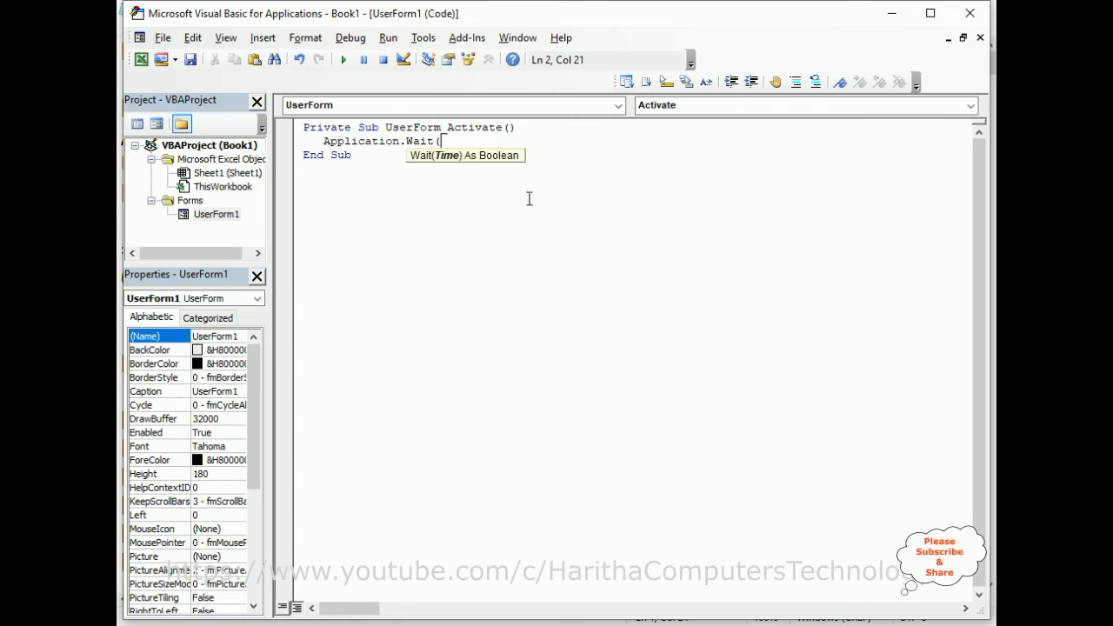
pyautogui.moveTo(449, 163)
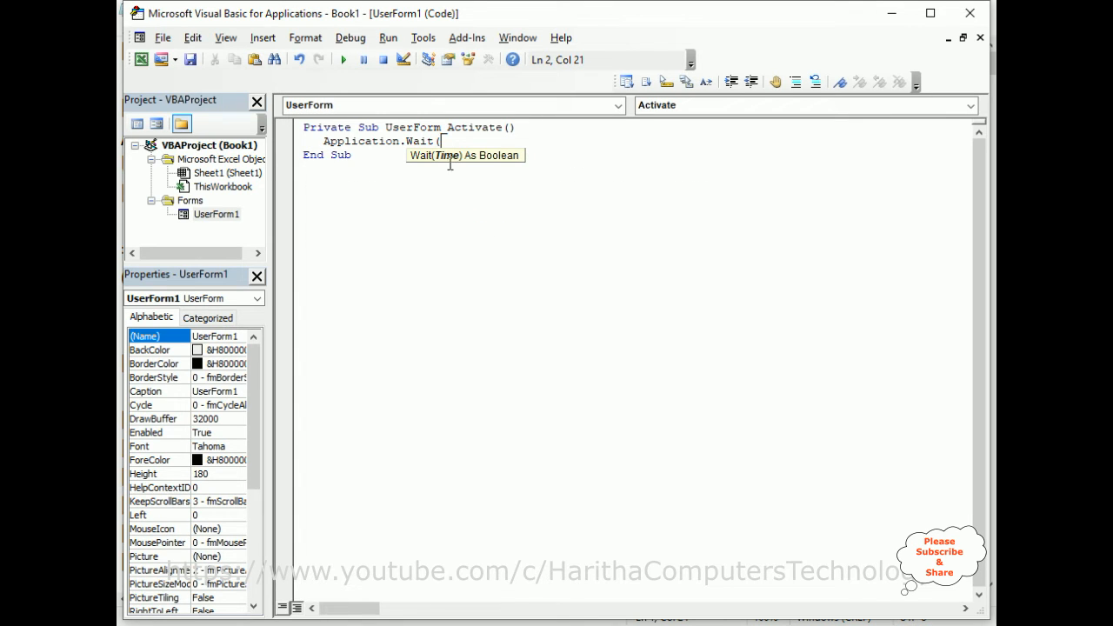
pyautogui.moveTo(457, 165)
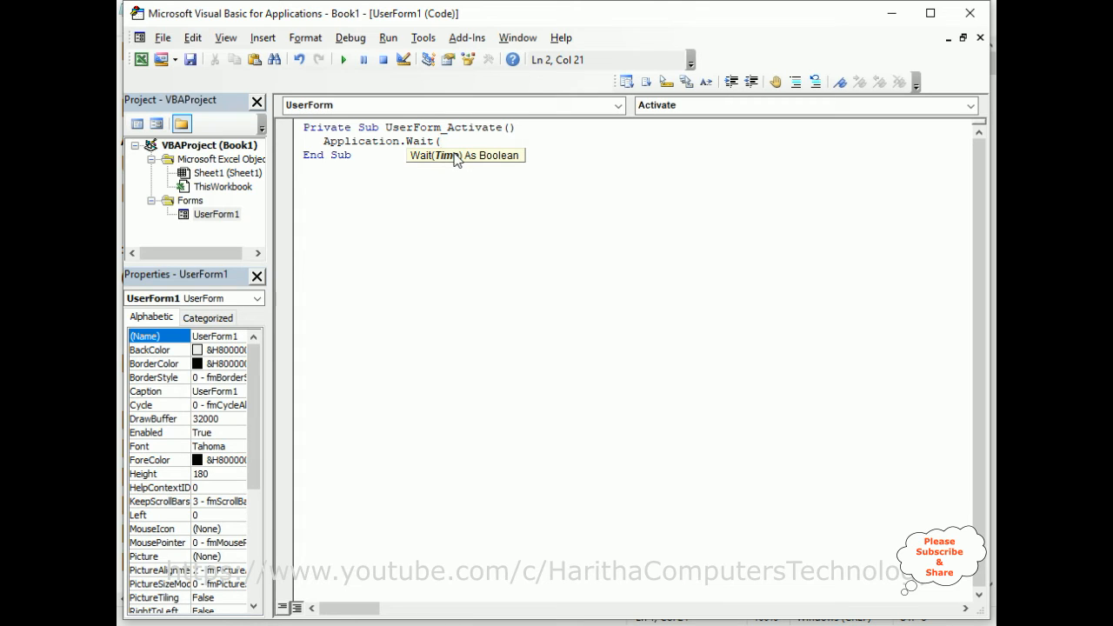
pyautogui.write('n')
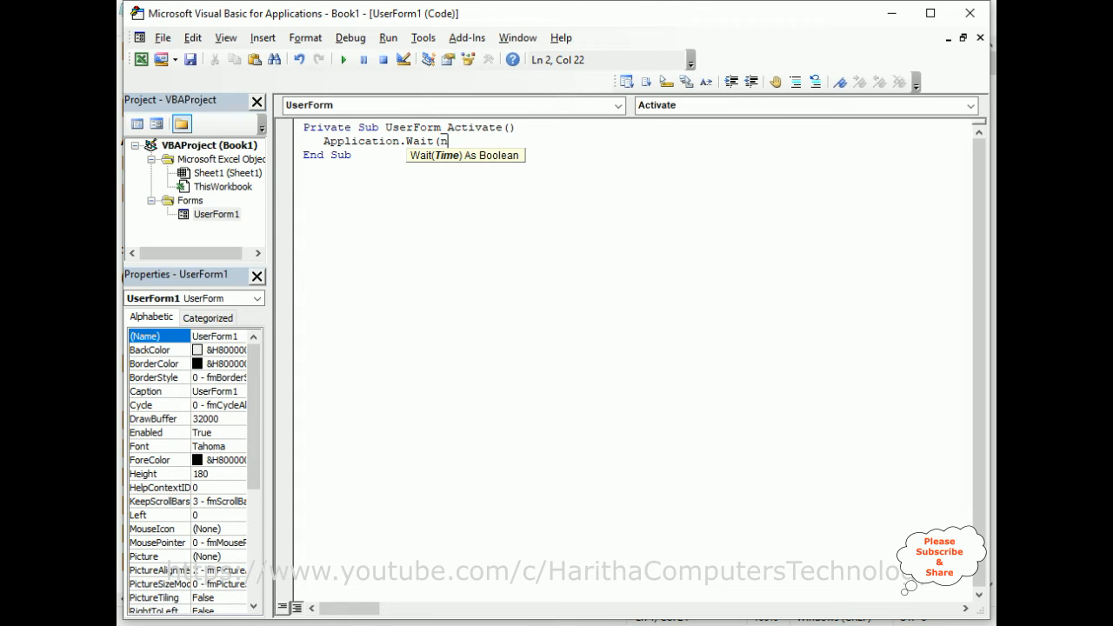
pyautogui.write('ow')
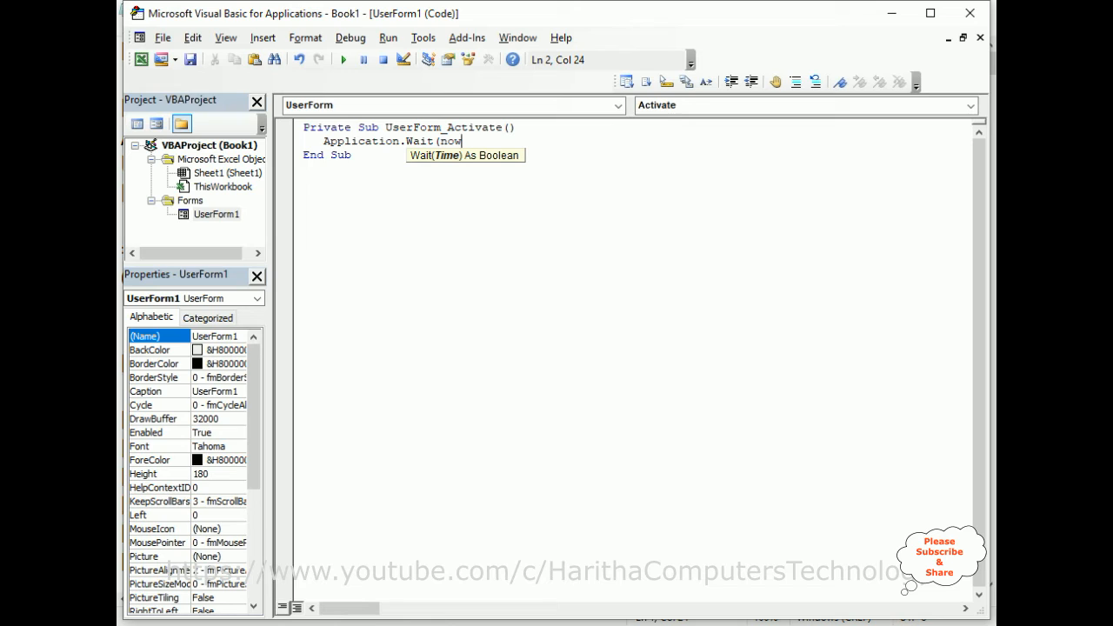
pyautogui.write('+')
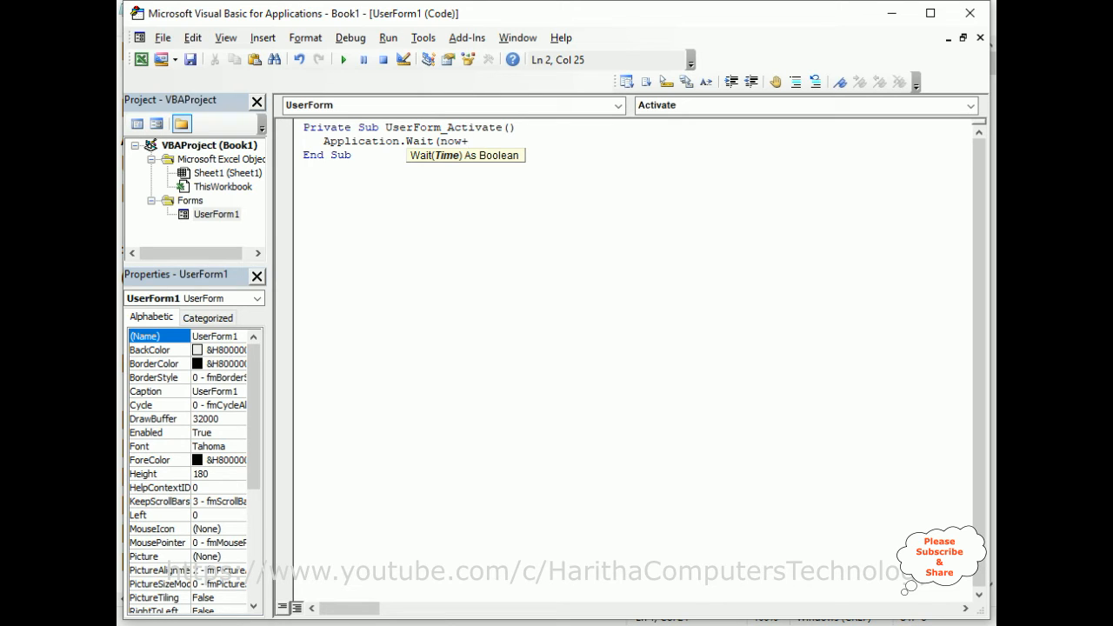
pyautogui.write('ti')
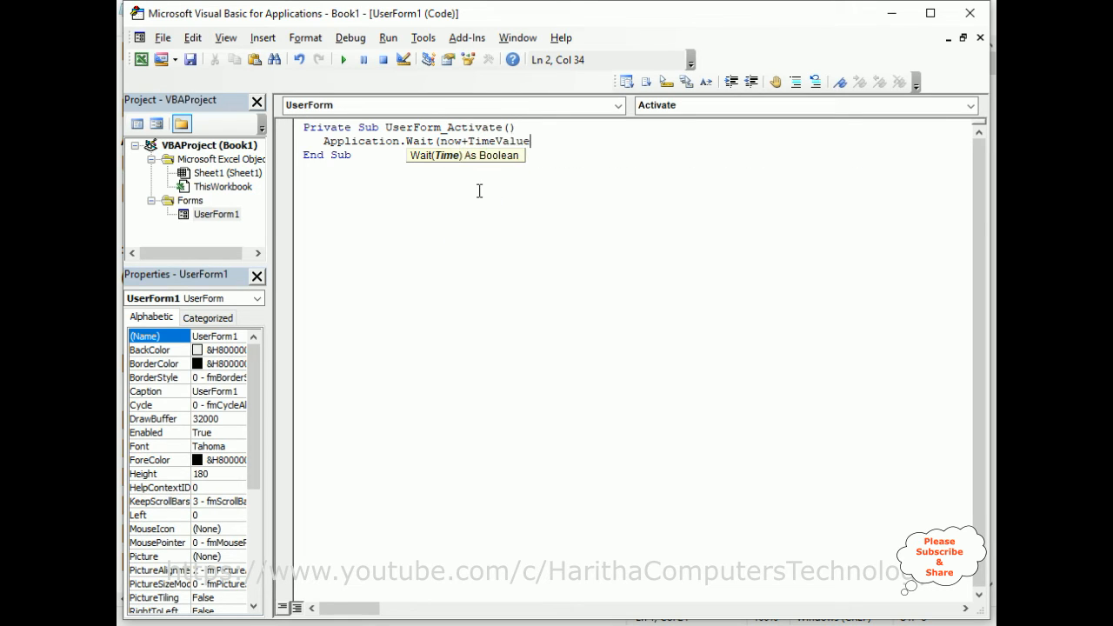
pyautogui.write('(')
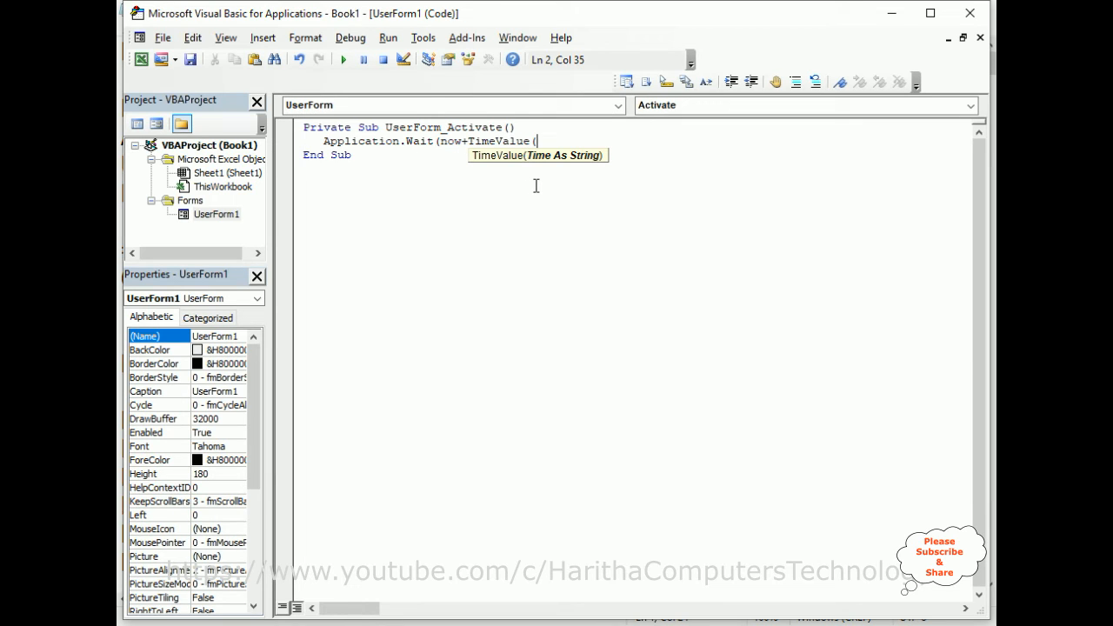
pyautogui.write('""))')
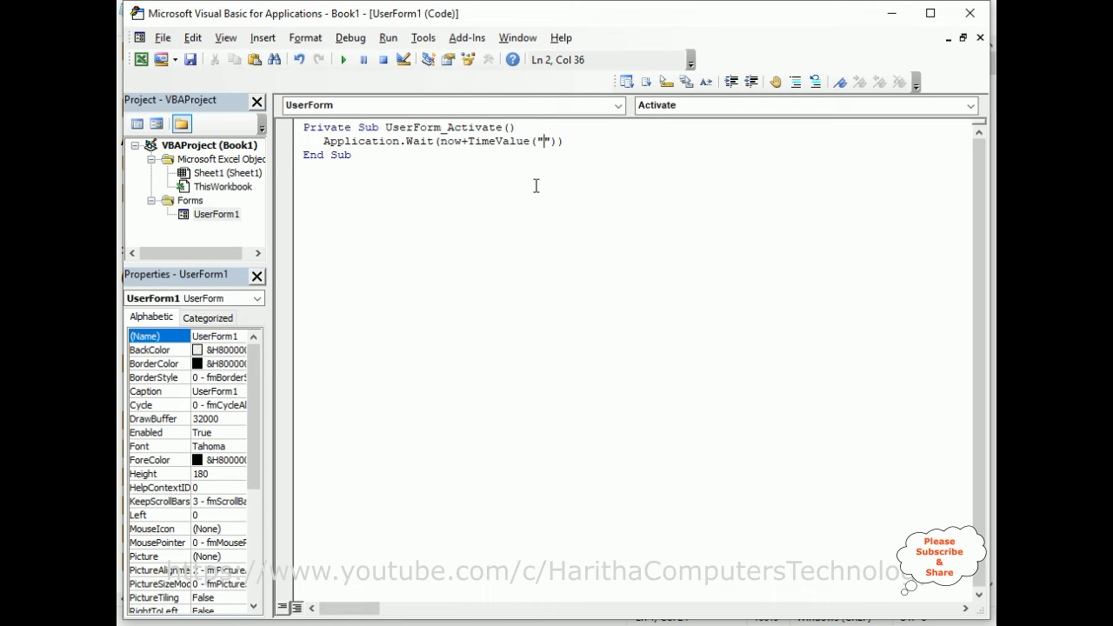
pyautogui.write('00:')
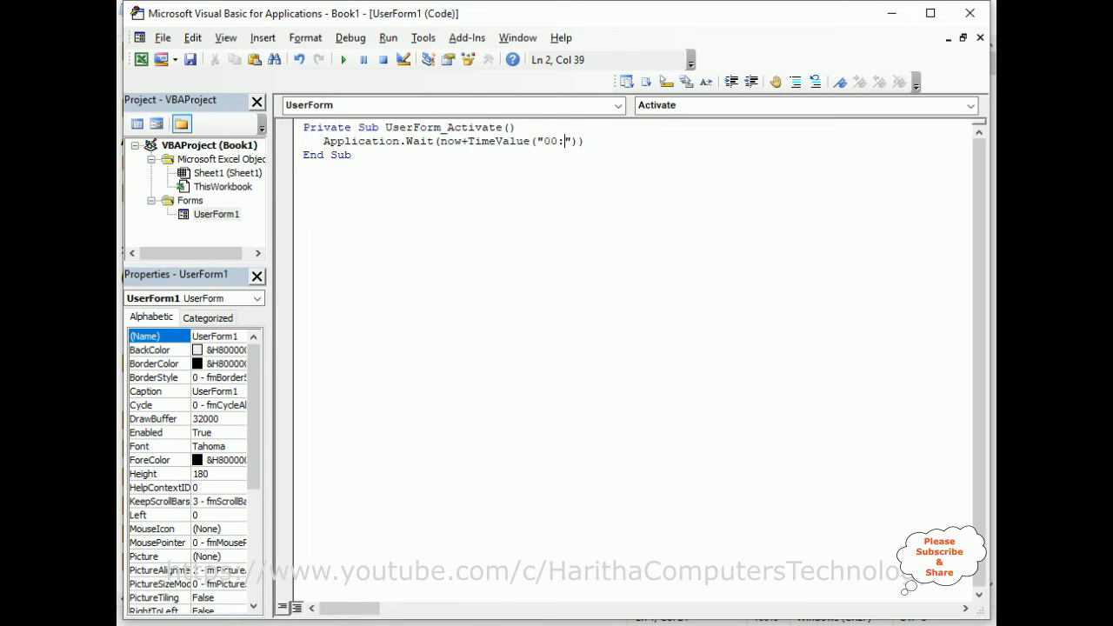
pyautogui.write('00')
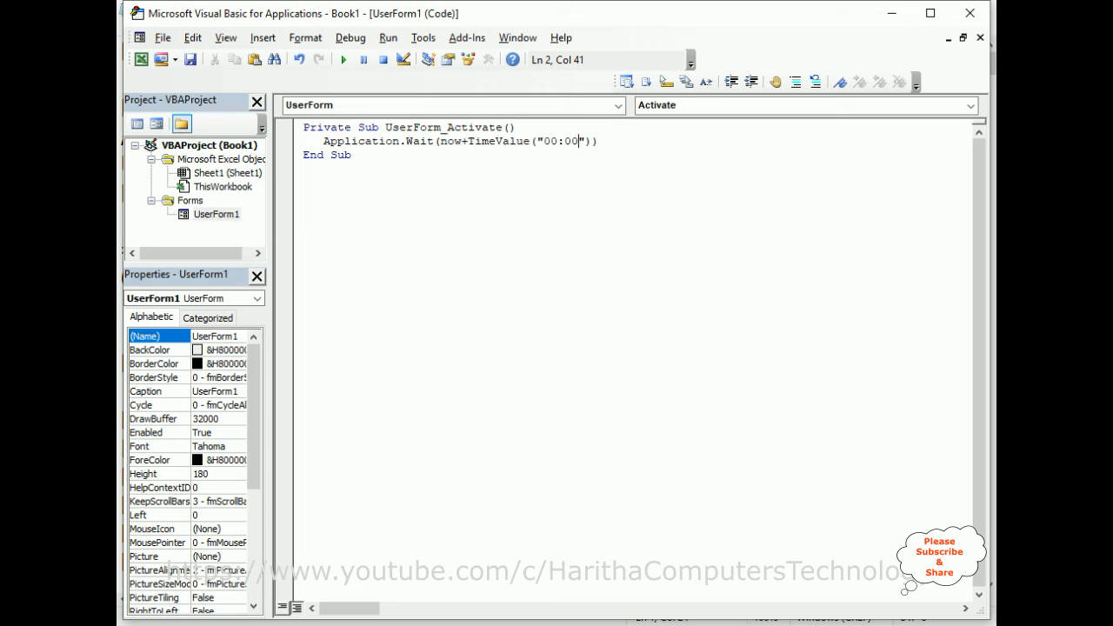
pyautogui.write(':0')
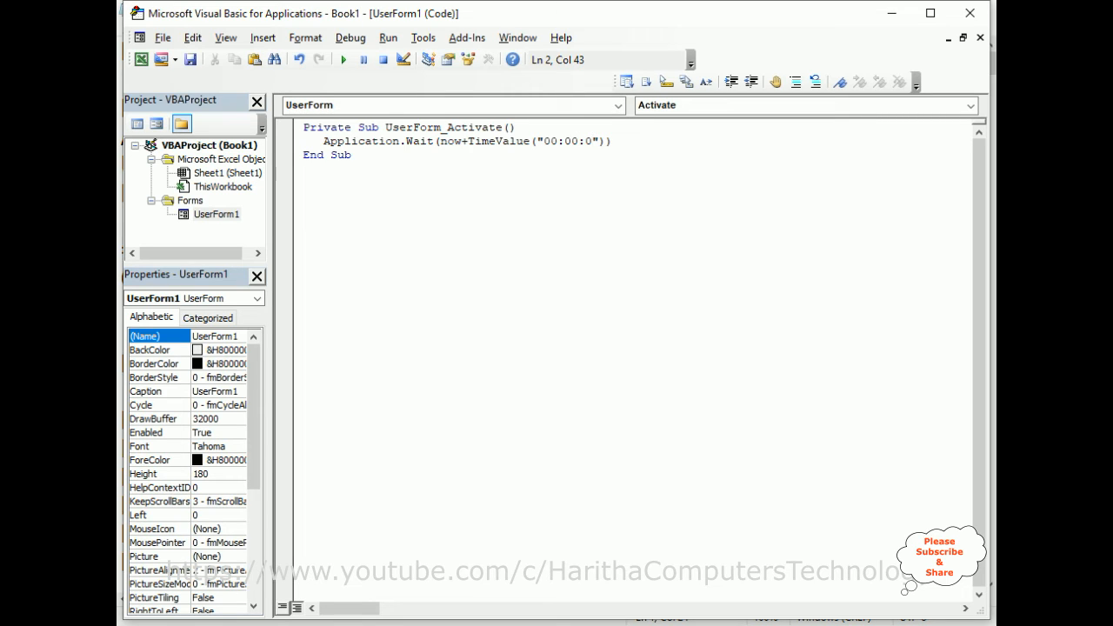
pyautogui.write('5')
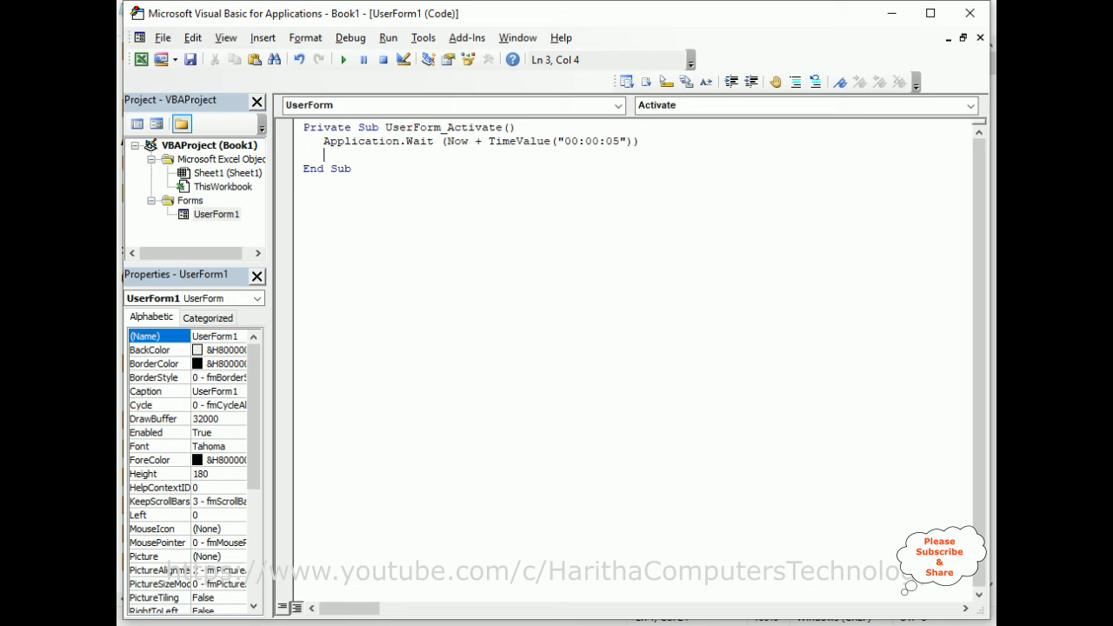
# Add the line Unload Me after the wait.
pyautogui.write('unload')
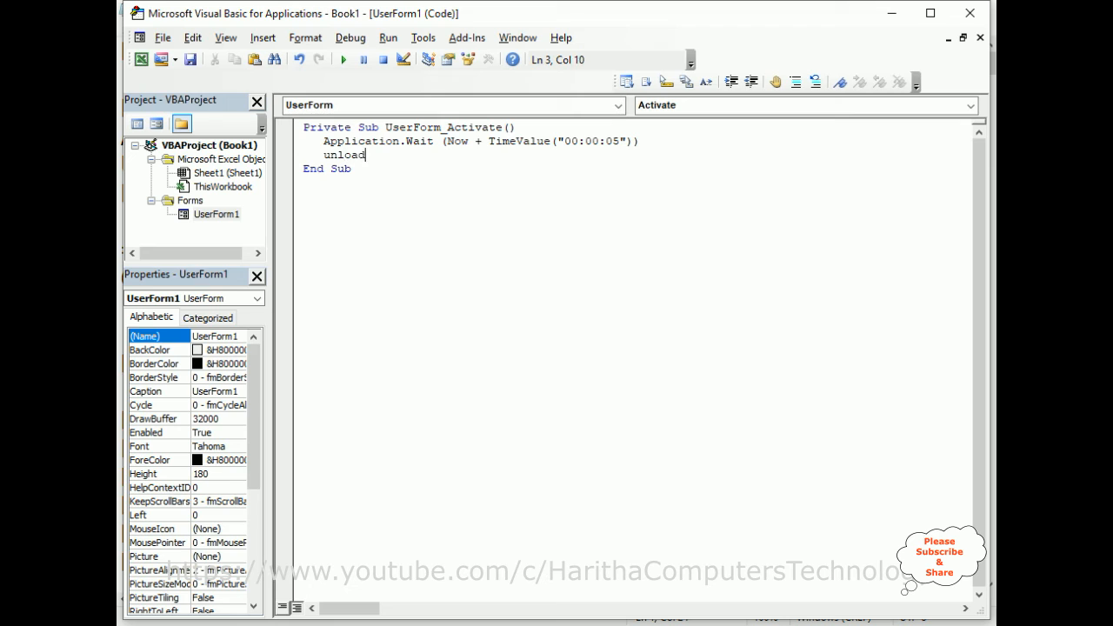
pyautogui.write('me')
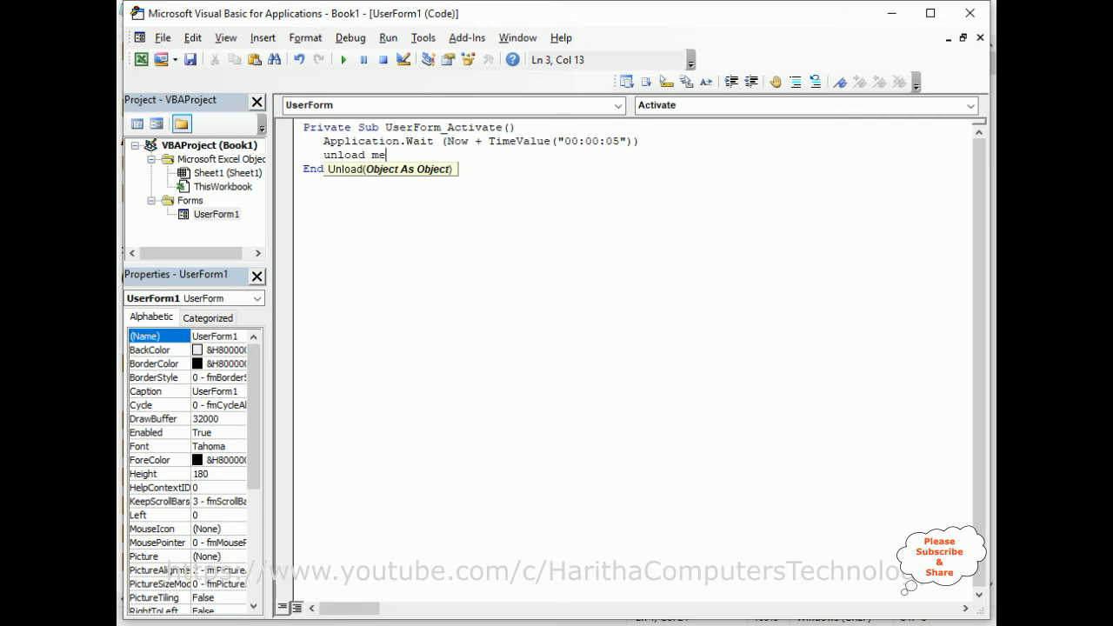
pyautogui.press('Return')
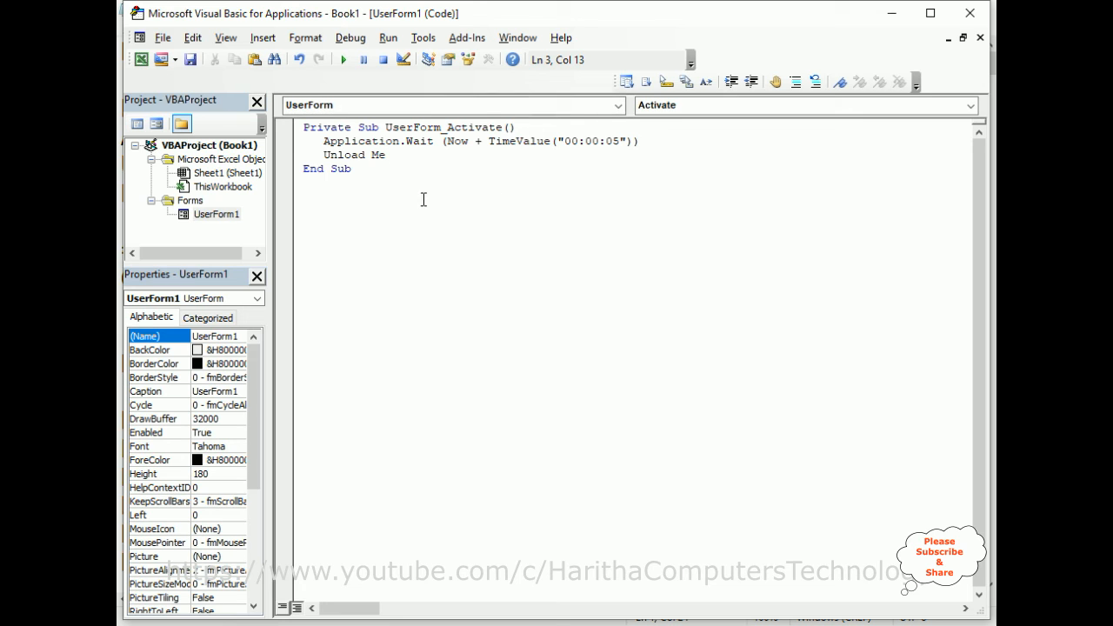
pyautogui.moveTo(343, 59)
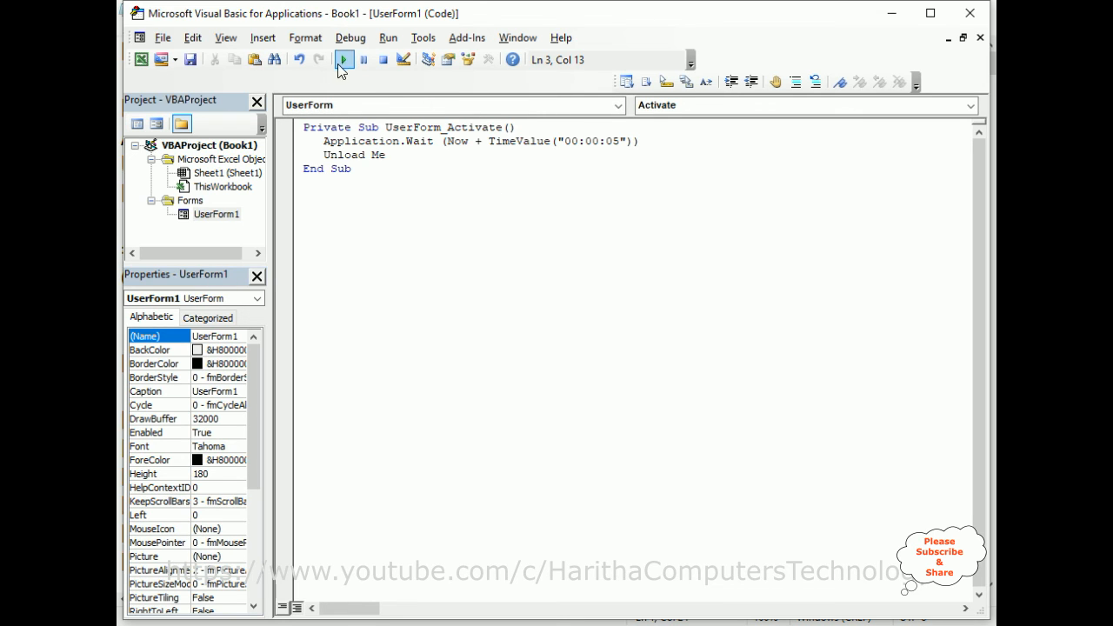
# Run UserForm1 to check it closes by itself after five seconds.
pyautogui.click(344, 60)
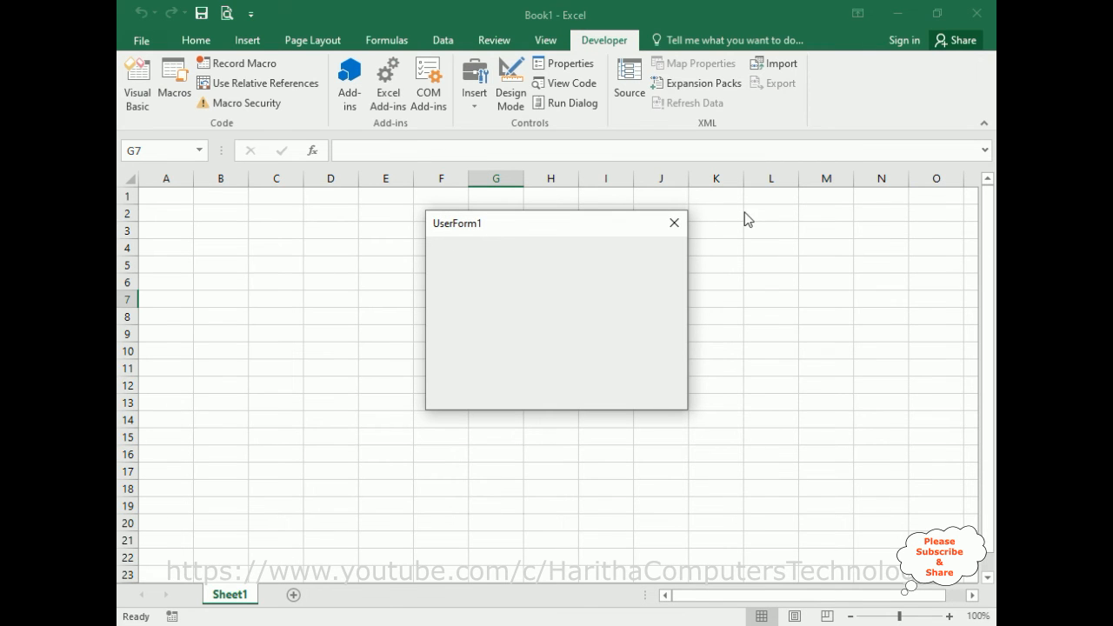
pyautogui.moveTo(585, 460)
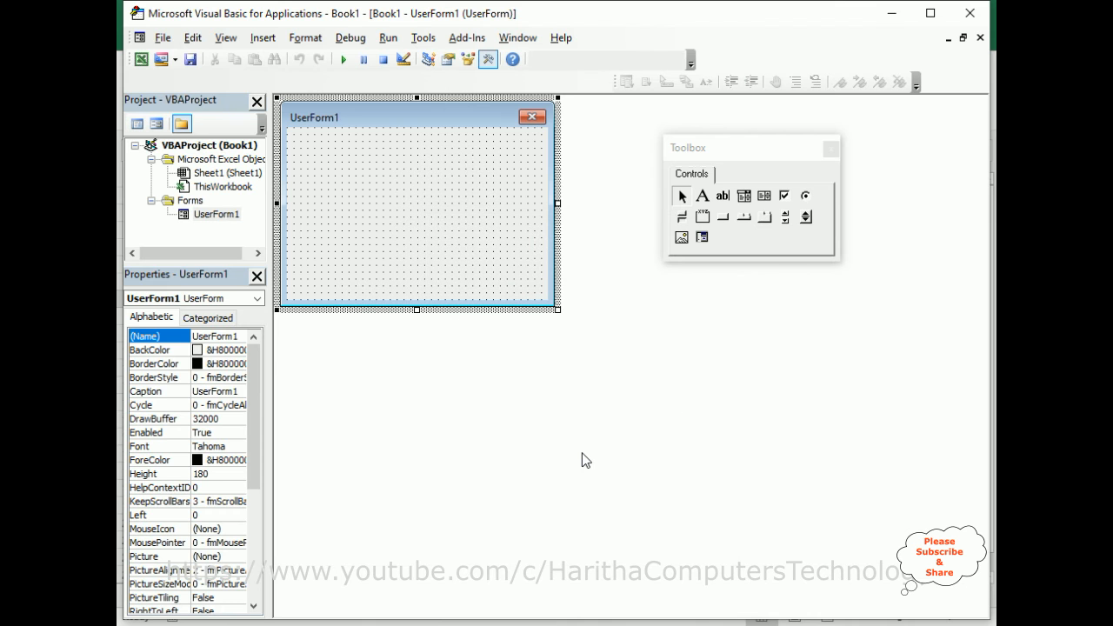
pyautogui.moveTo(694, 324)
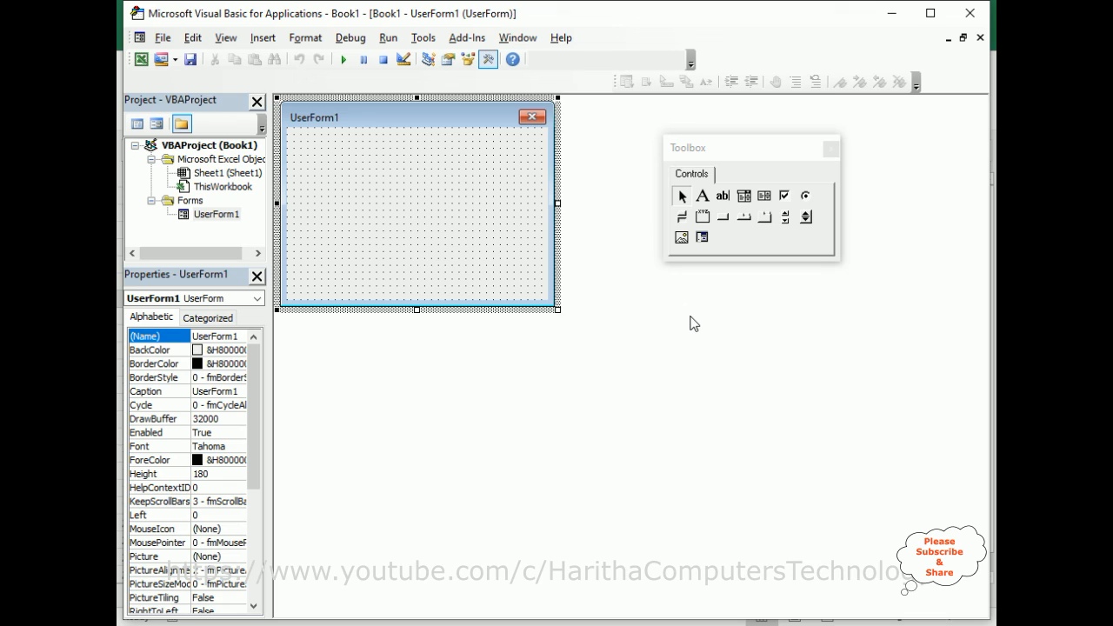